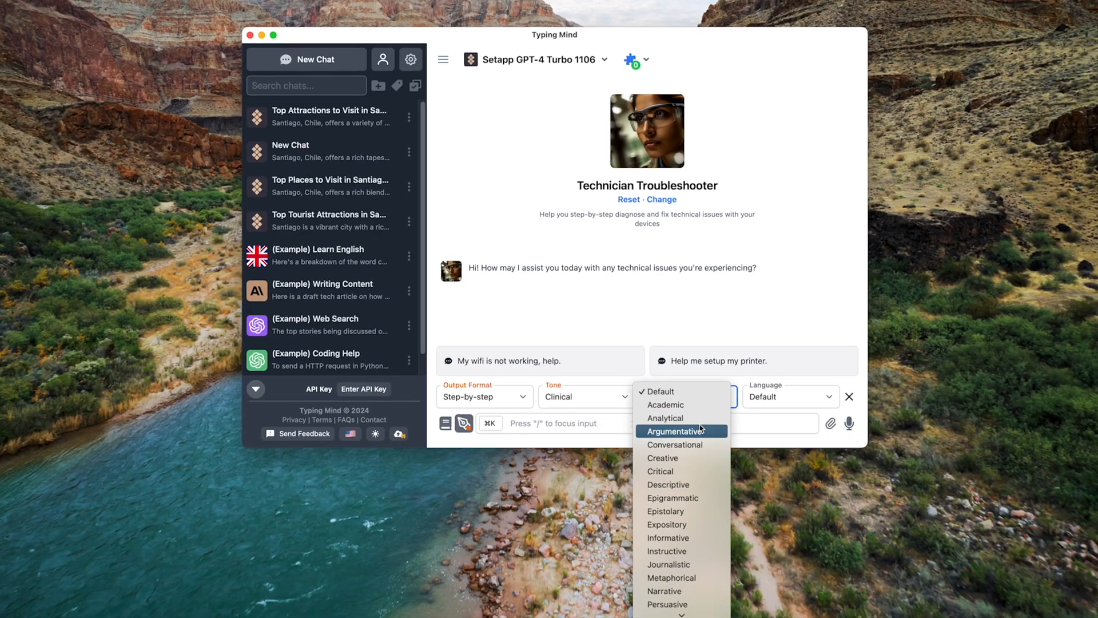
# - Choose Descriptive in the chat's Writing Style dropdown
pyautogui.click(667, 484)
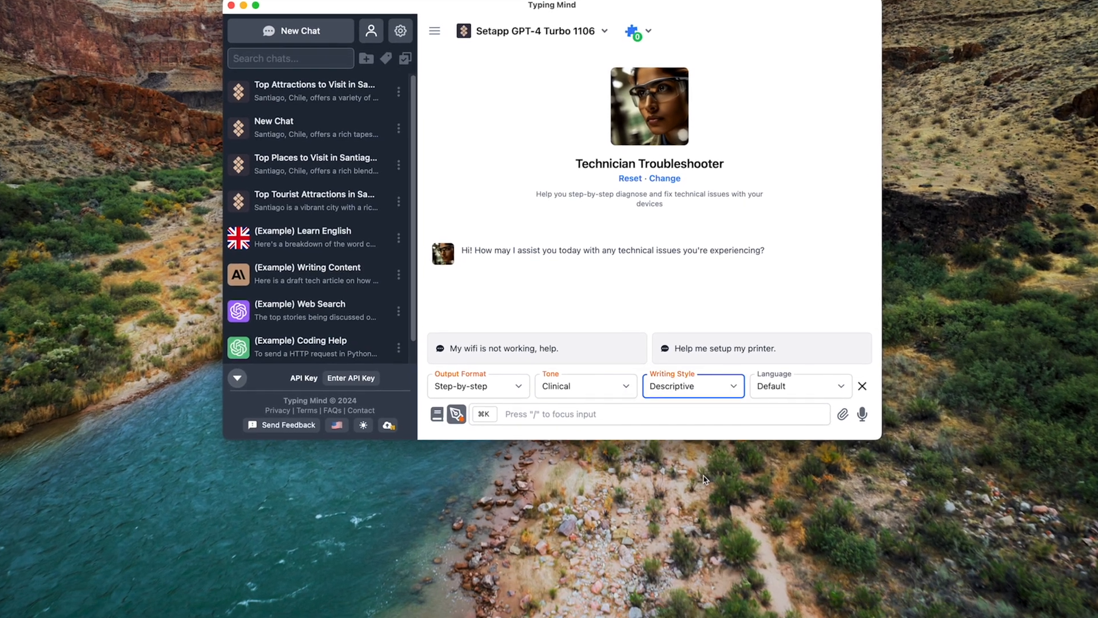
pyautogui.click(799, 386)
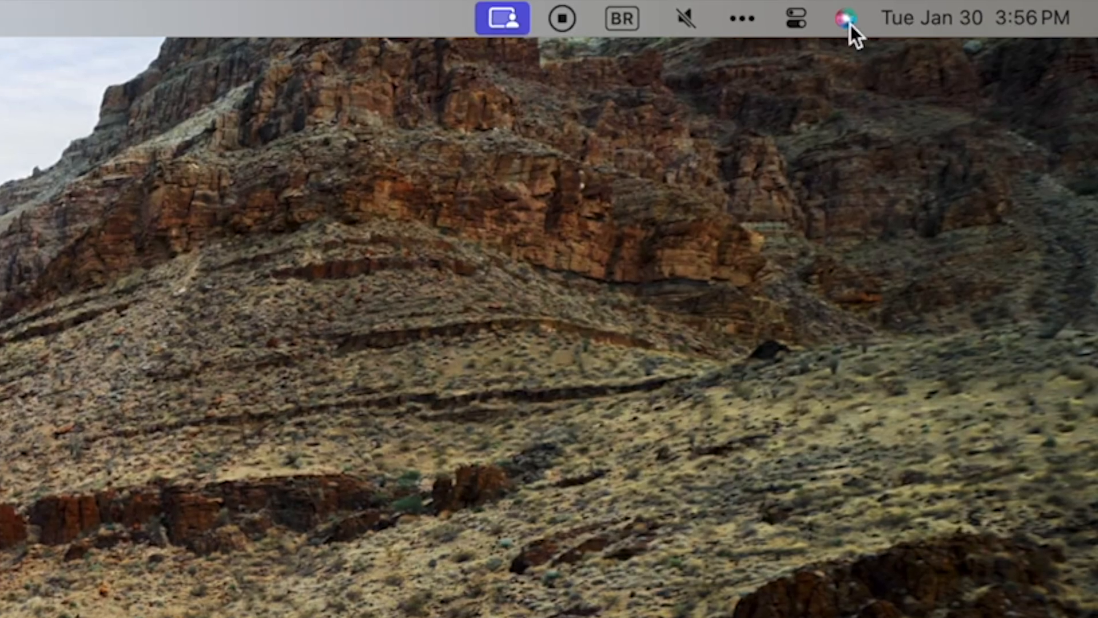
# - Ask Siri from the menu bar for today's Florianópolis hourly weather forecast
pyautogui.click(846, 19)
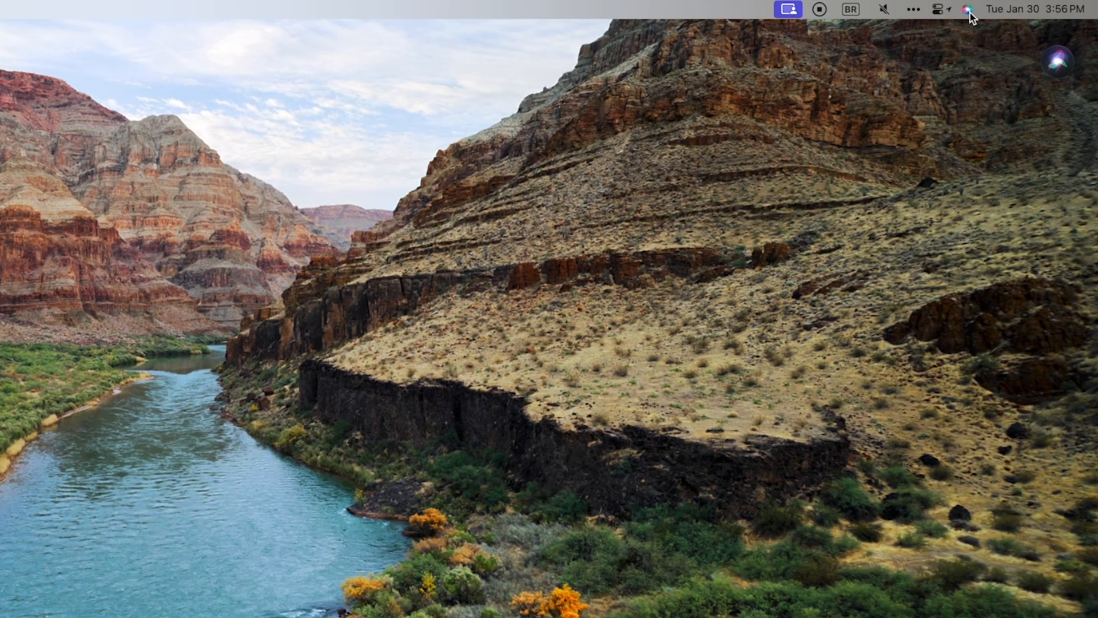
pyautogui.click(964, 9)
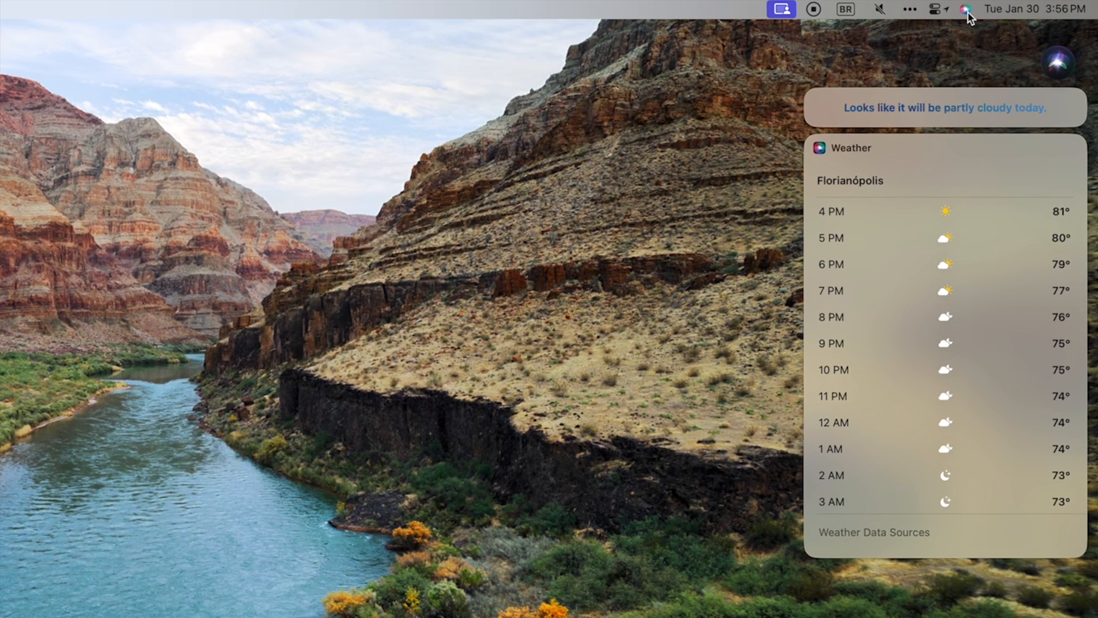